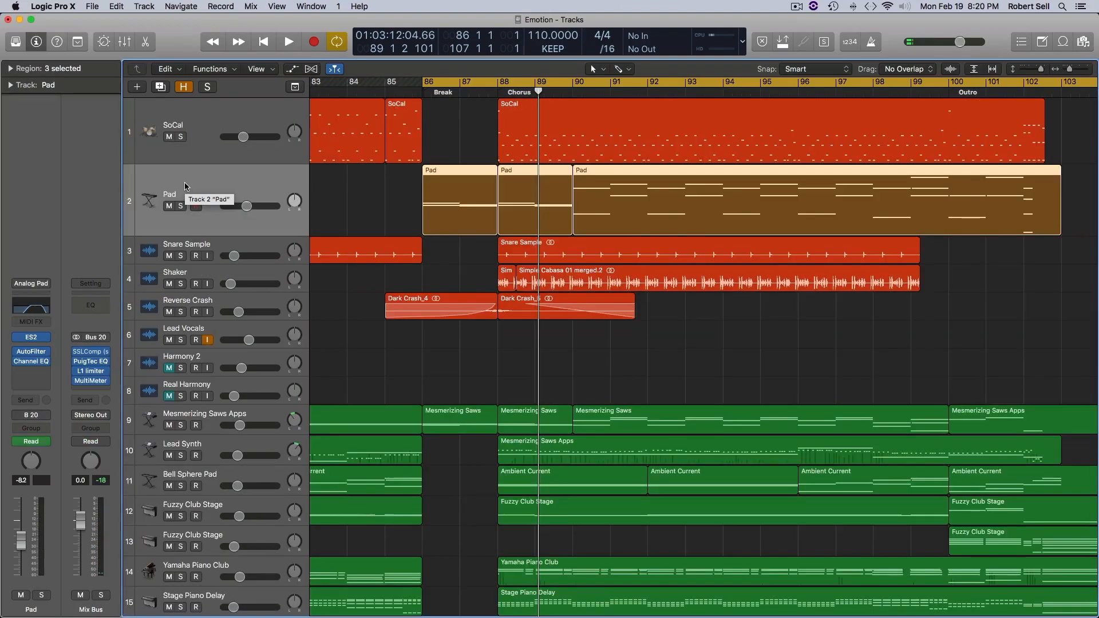
Step: Add a Drum Kit Designer software instrument track below Pad and close its plug-in window
left_click(137, 87)
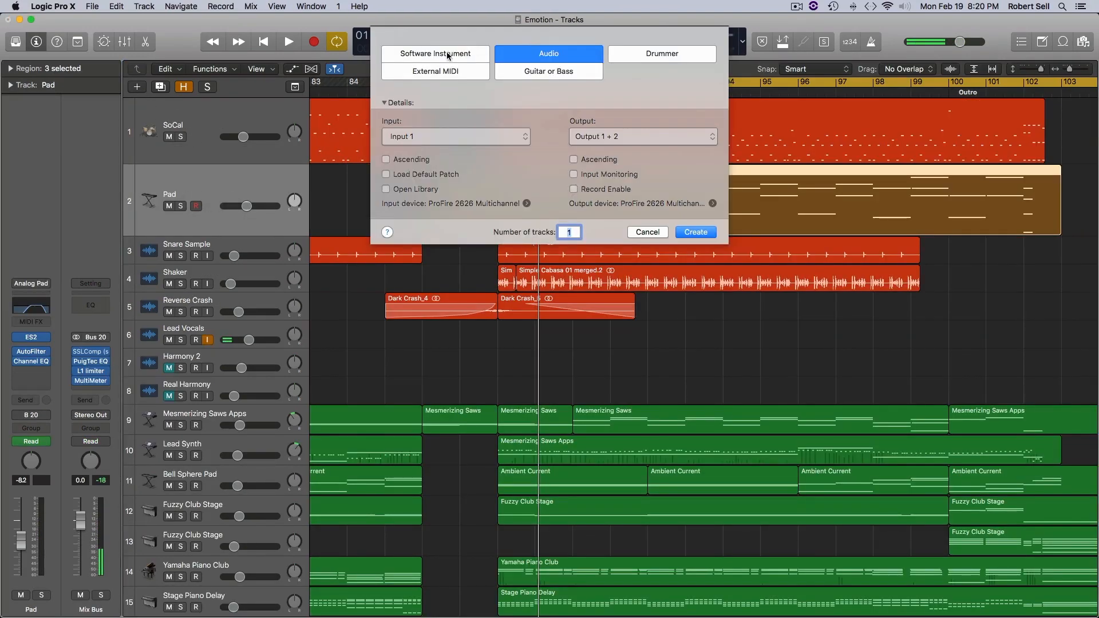
left_click(693, 232)
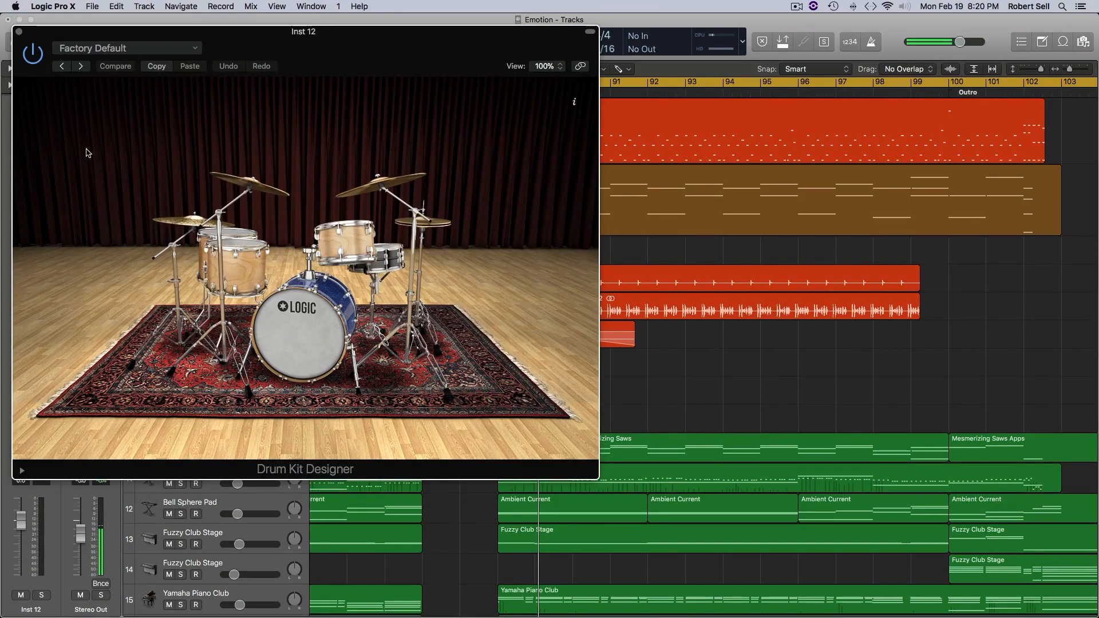
mouse_move(23, 36)
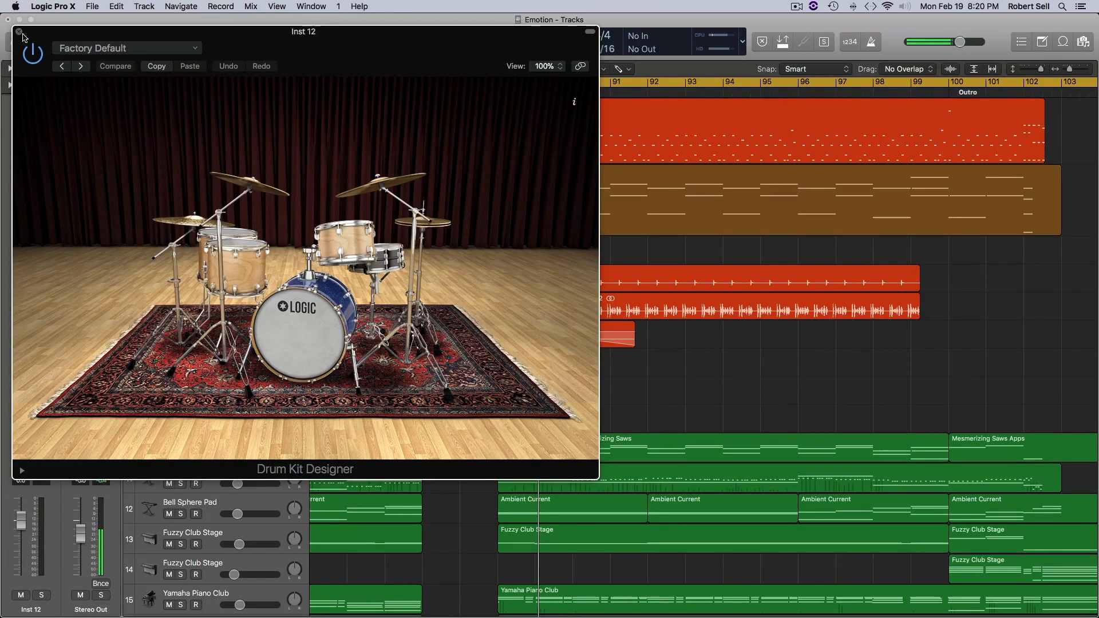
left_click(18, 31)
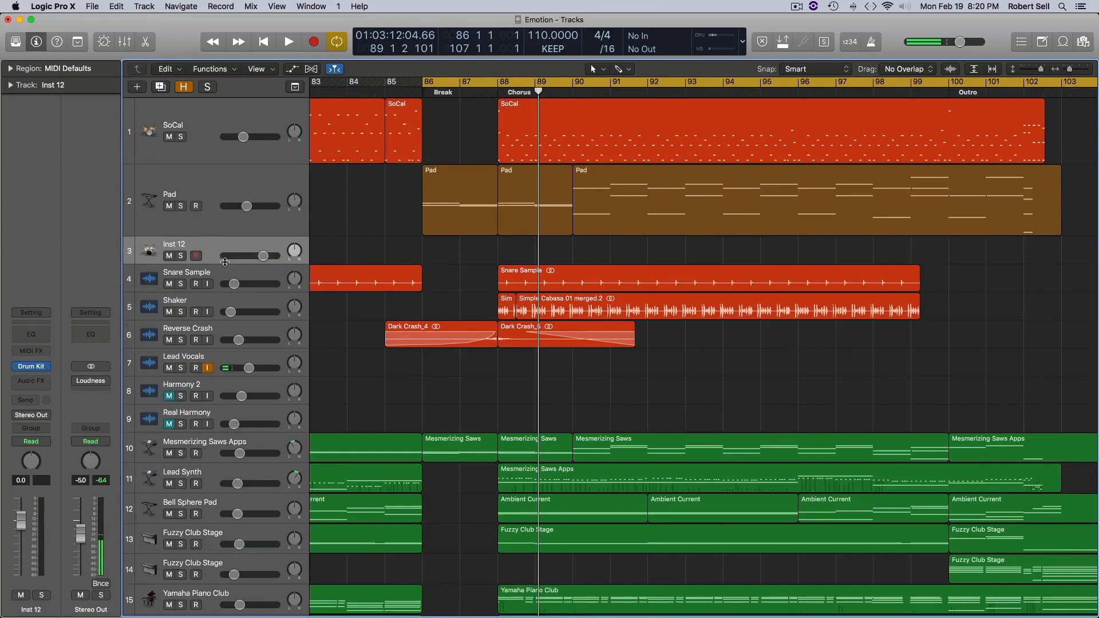
Step: Rename the drum track 'SC Trigger' and draw an empty region at bar 88 with the Pencil
double_click(173, 243)
type("SC Trigger")
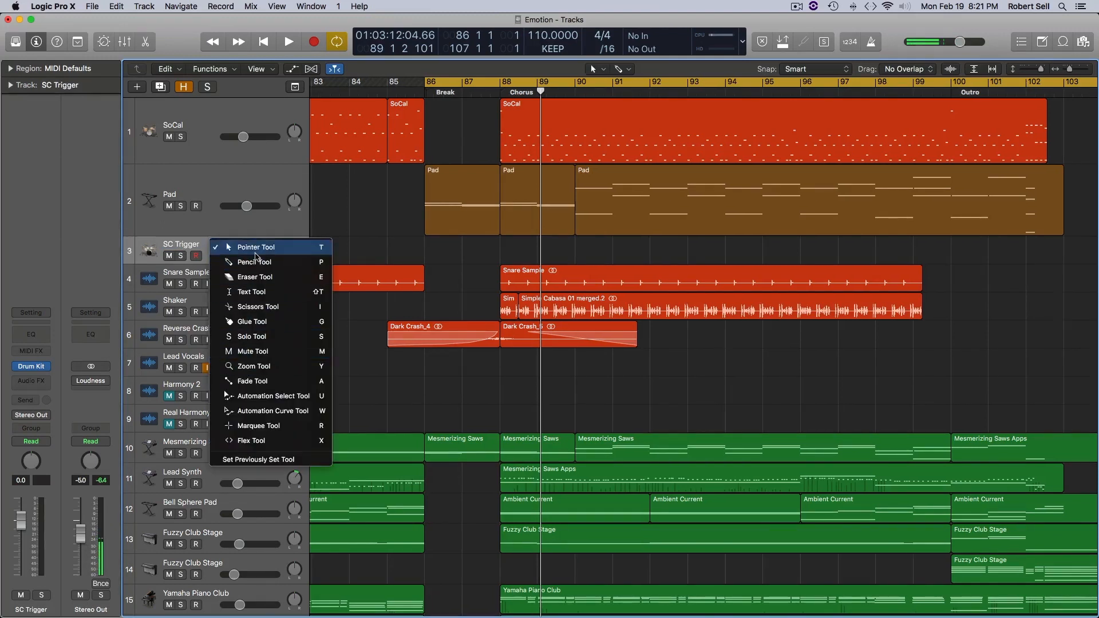
left_click(256, 247)
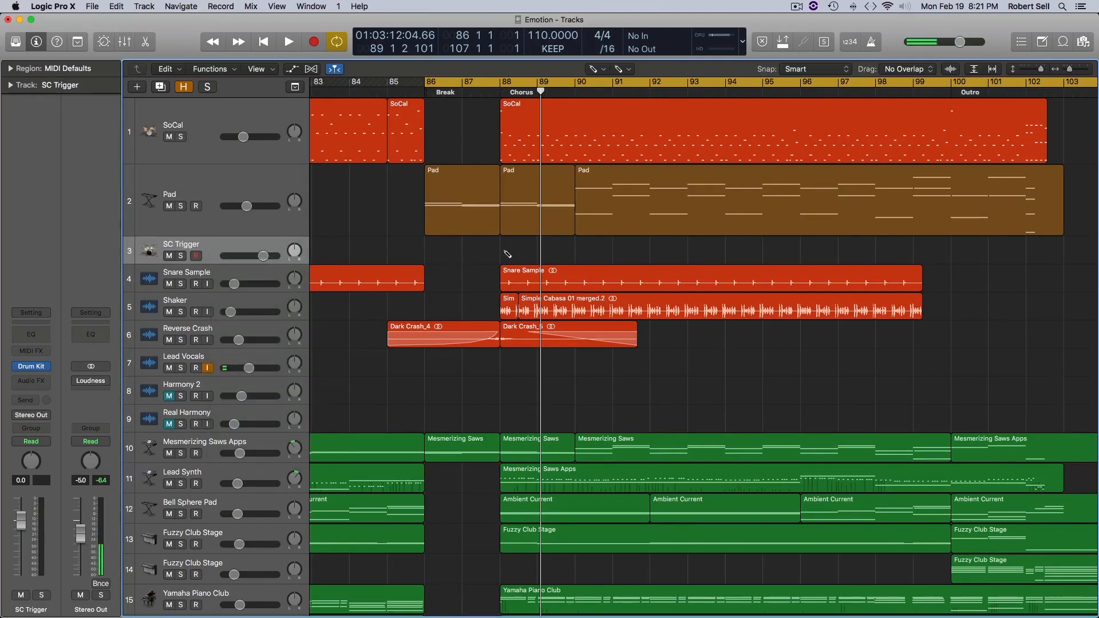
left_click(519, 251)
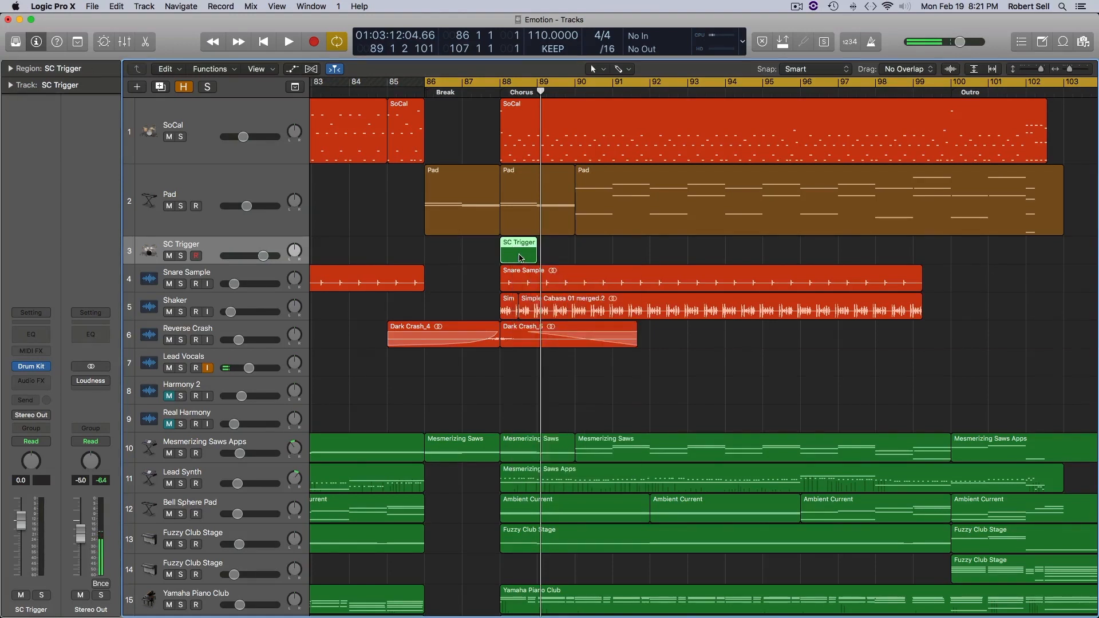
Step: Open the SC Trigger region in the Piano Roll and place a kick note
double_click(518, 251)
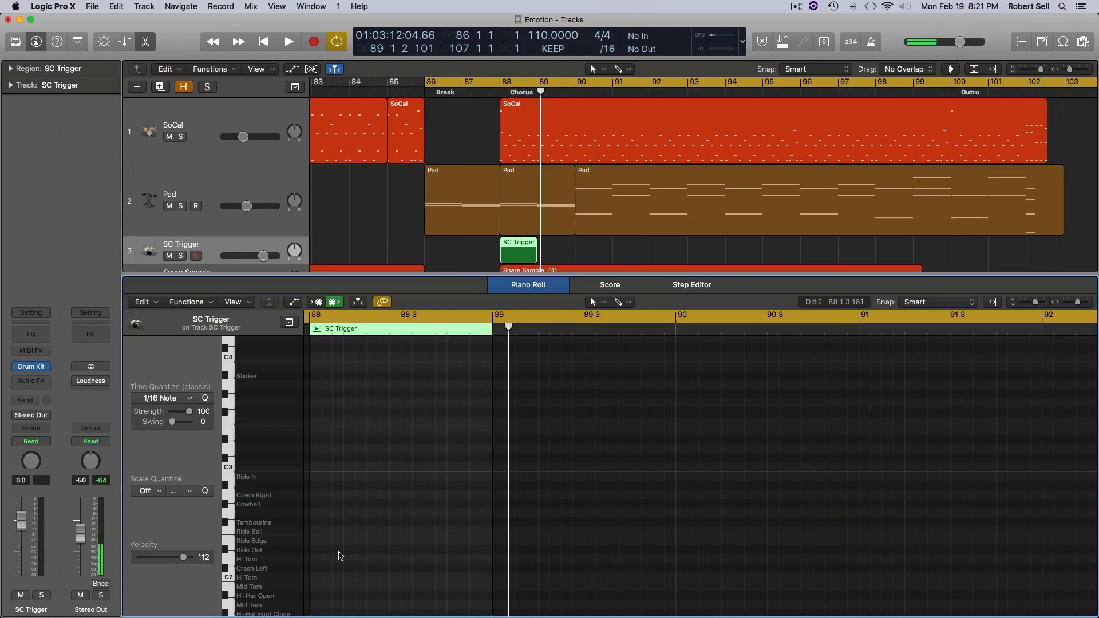
mouse_move(250, 611)
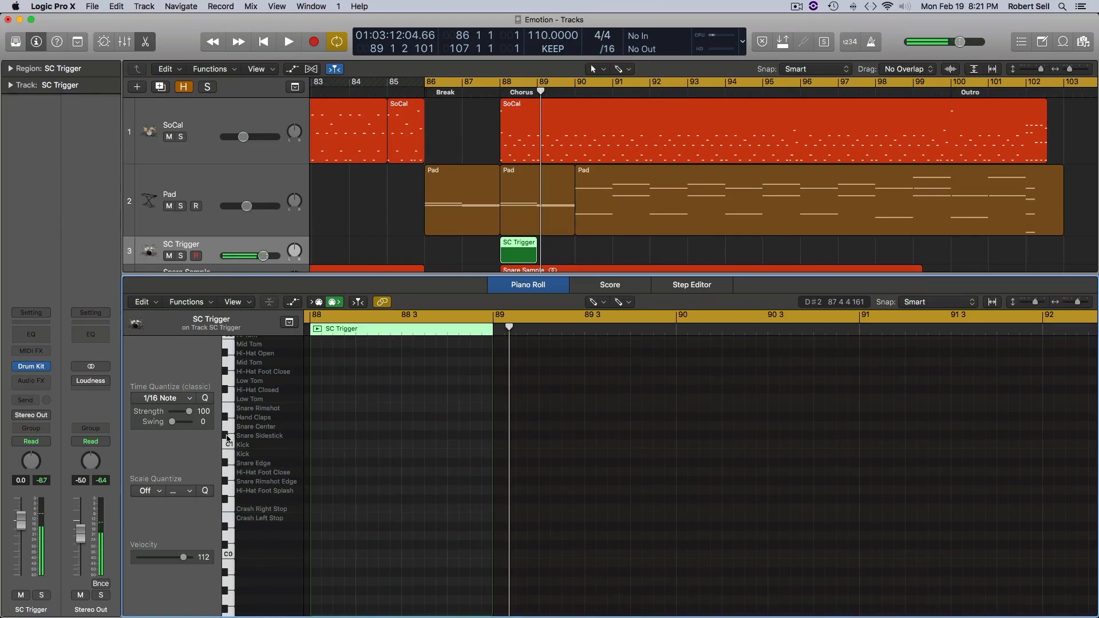
left_click(315, 446)
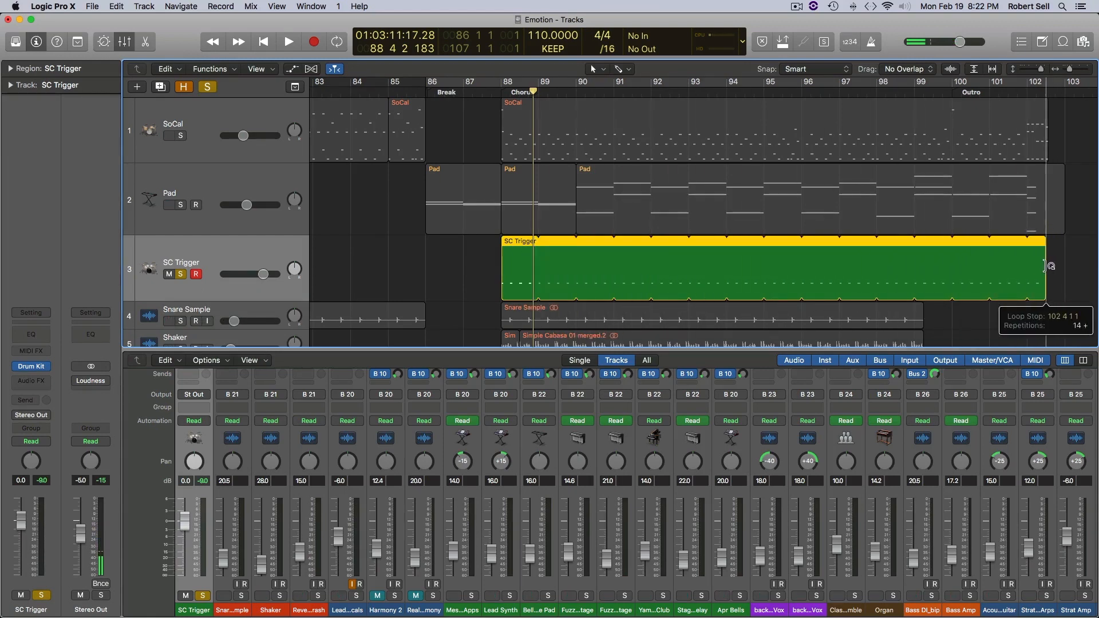
Step: Audition the kick loop, then set the SC Trigger channel output to No Output
left_click(287, 41)
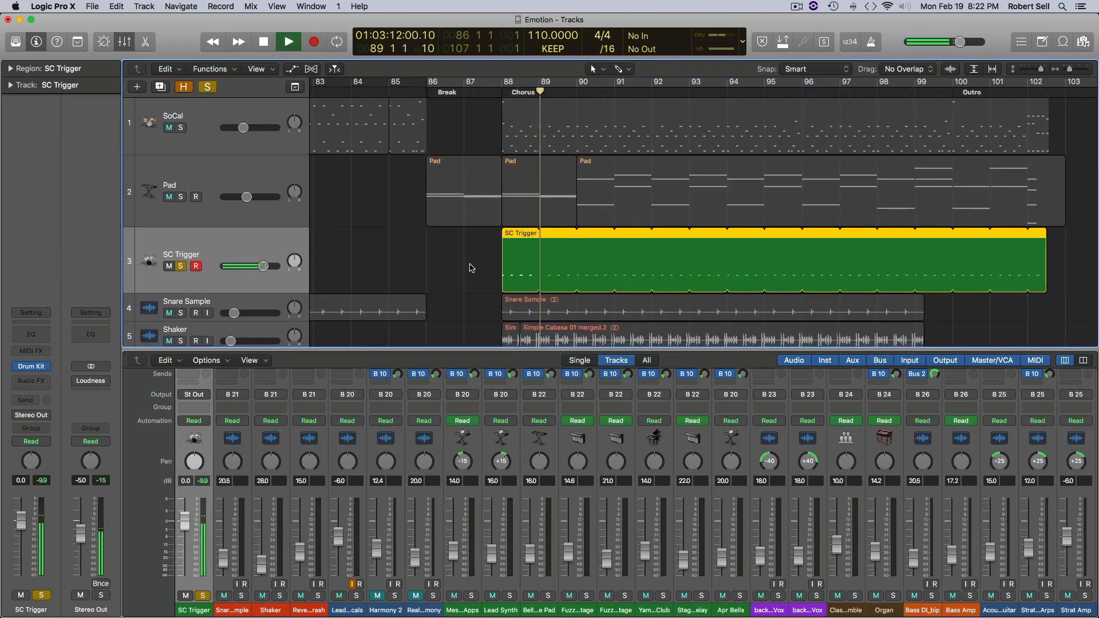
left_click(262, 41)
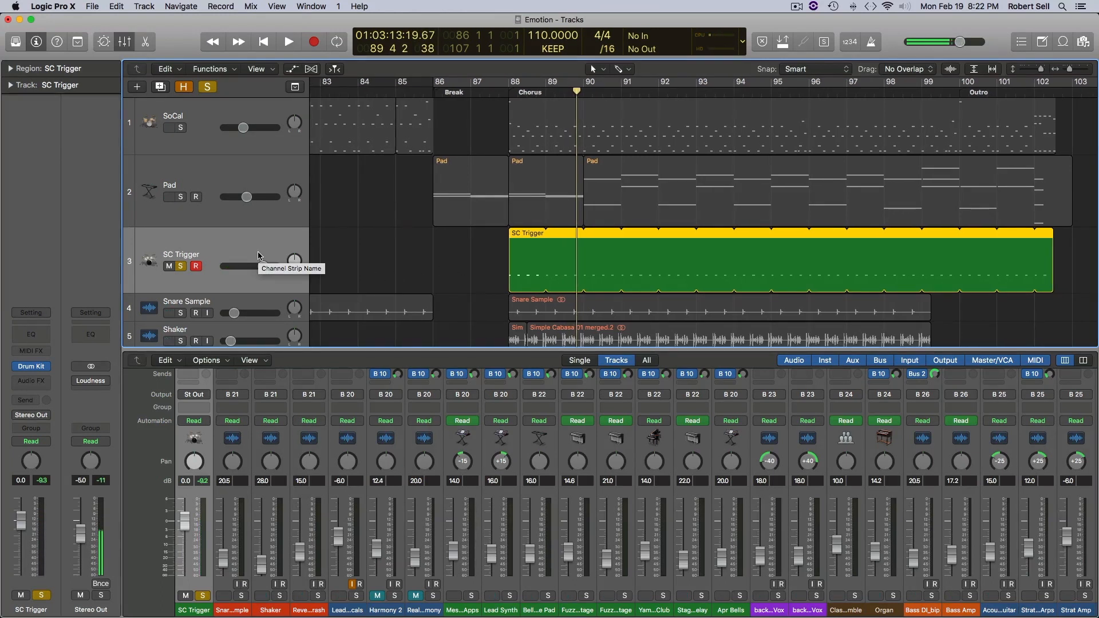
scroll("down", 3)
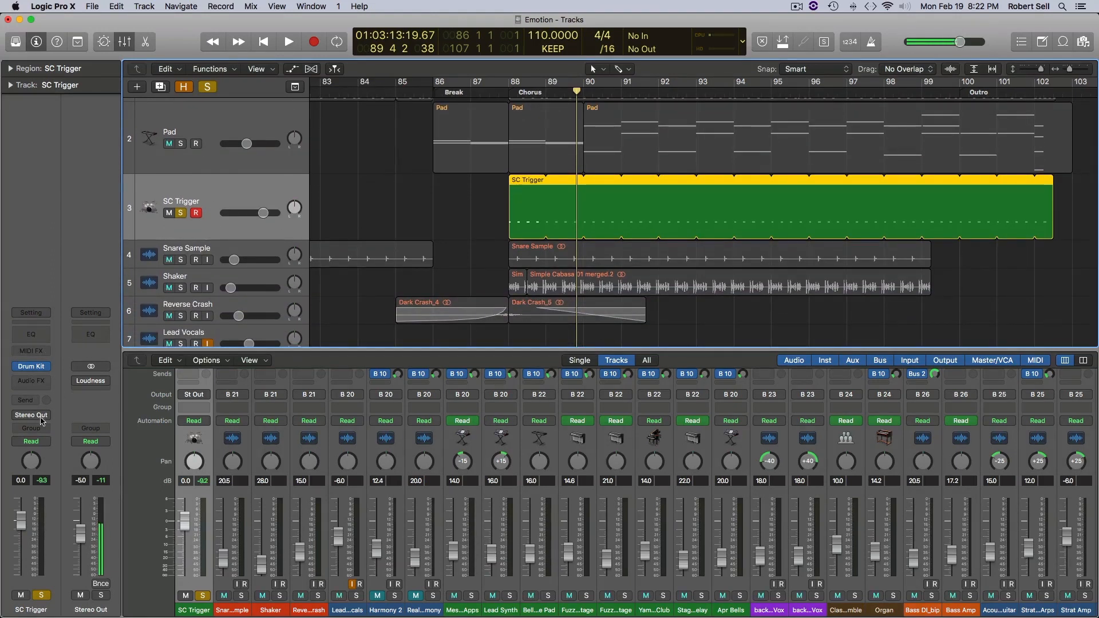
left_click(31, 415)
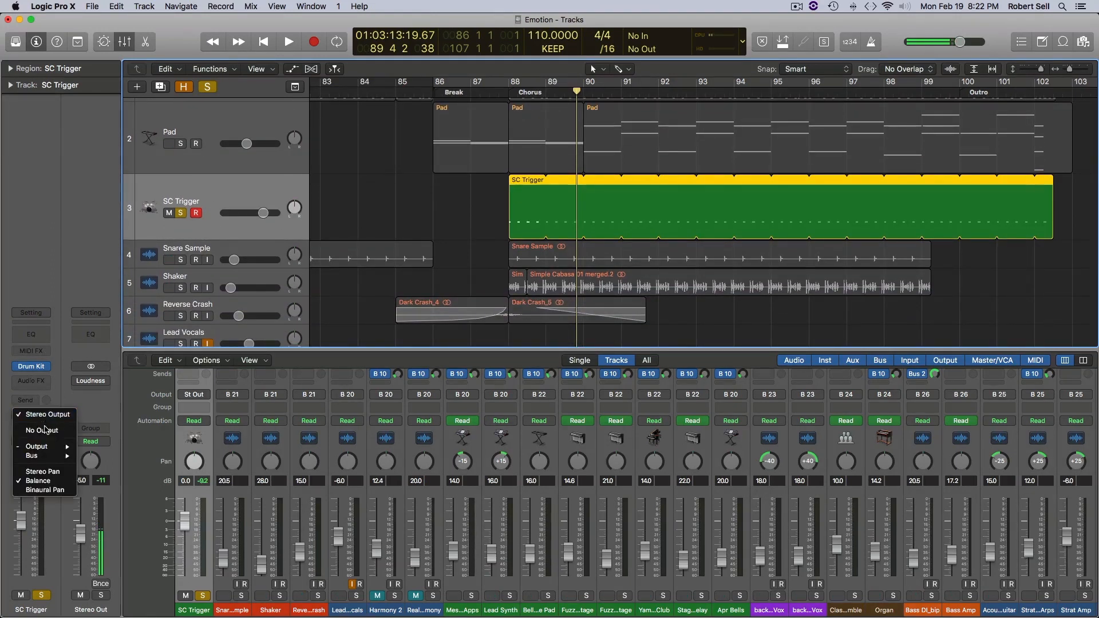
left_click(42, 430)
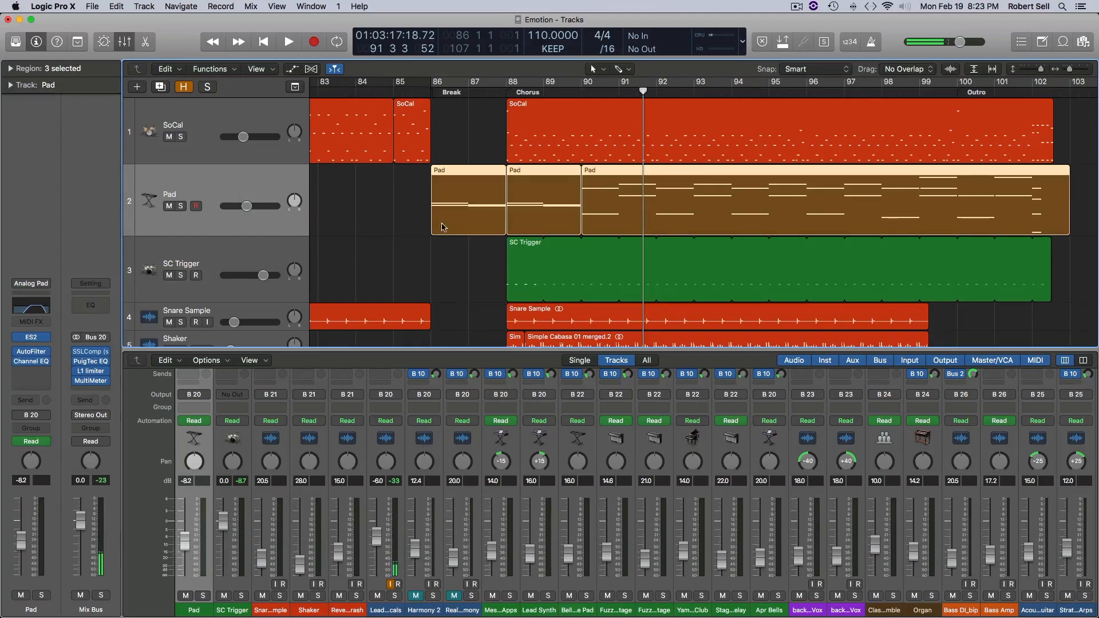
Step: Select Pad, turn the Compressor's Auto Gain off at 30:1 ratio, and move its window down
left_click(30, 351)
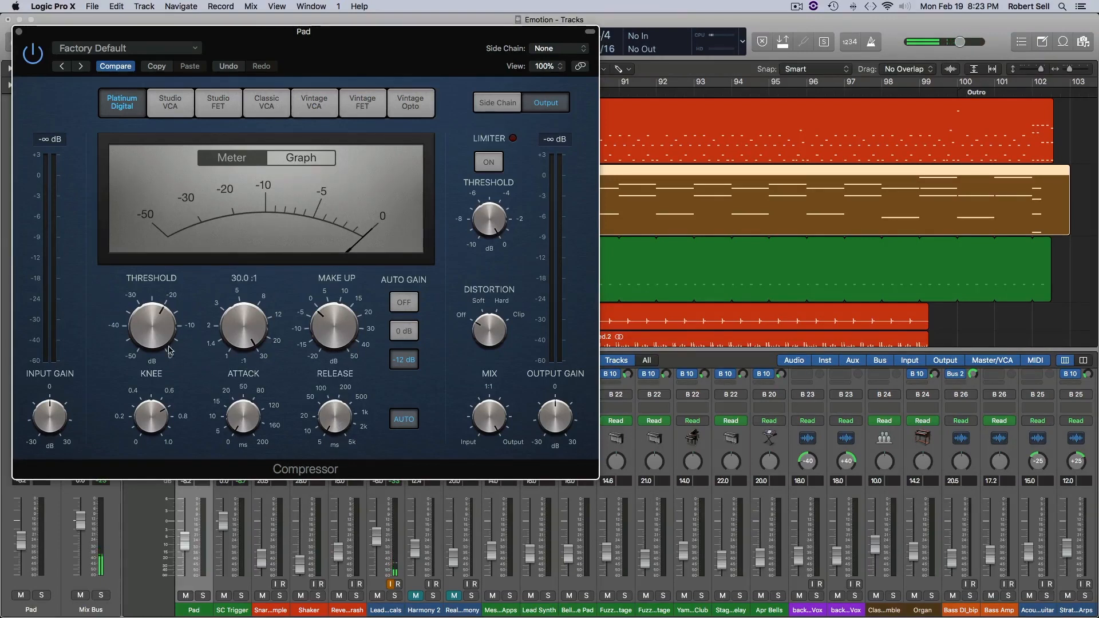
left_click(403, 302)
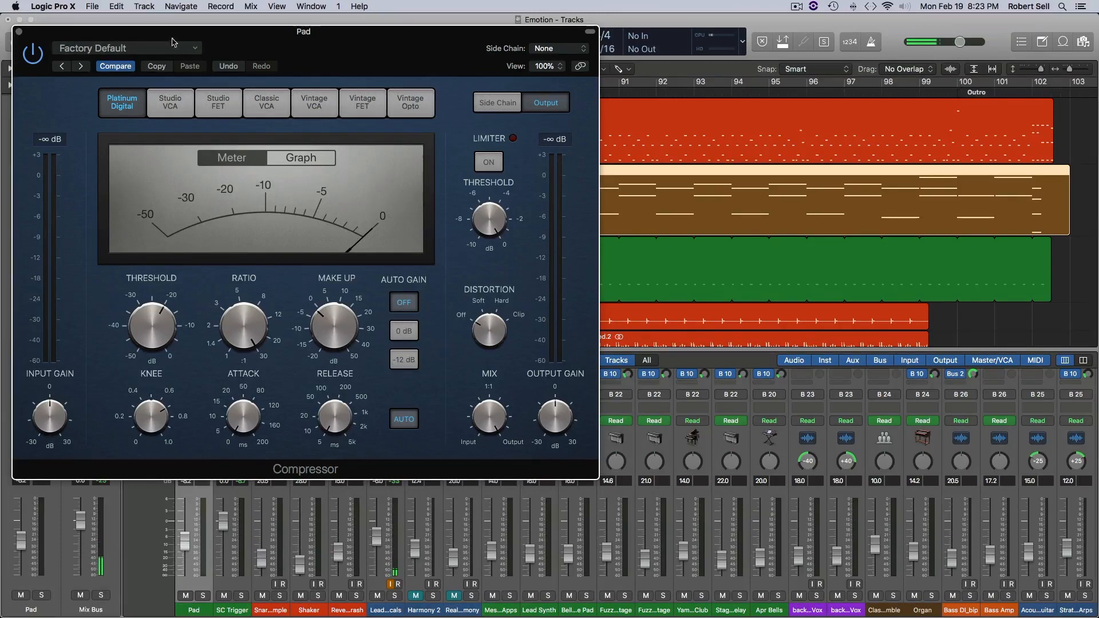
left_click_drag(303, 31, 321, 41)
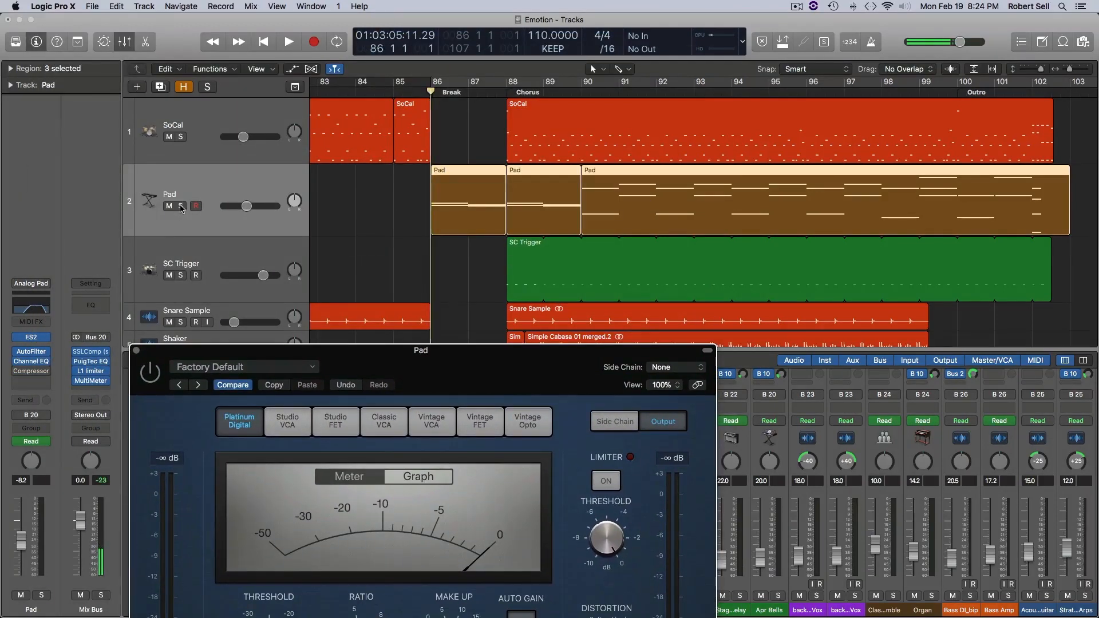
Step: Solo the Pad and audition it through the Compressor from bar 86
left_click(185, 206)
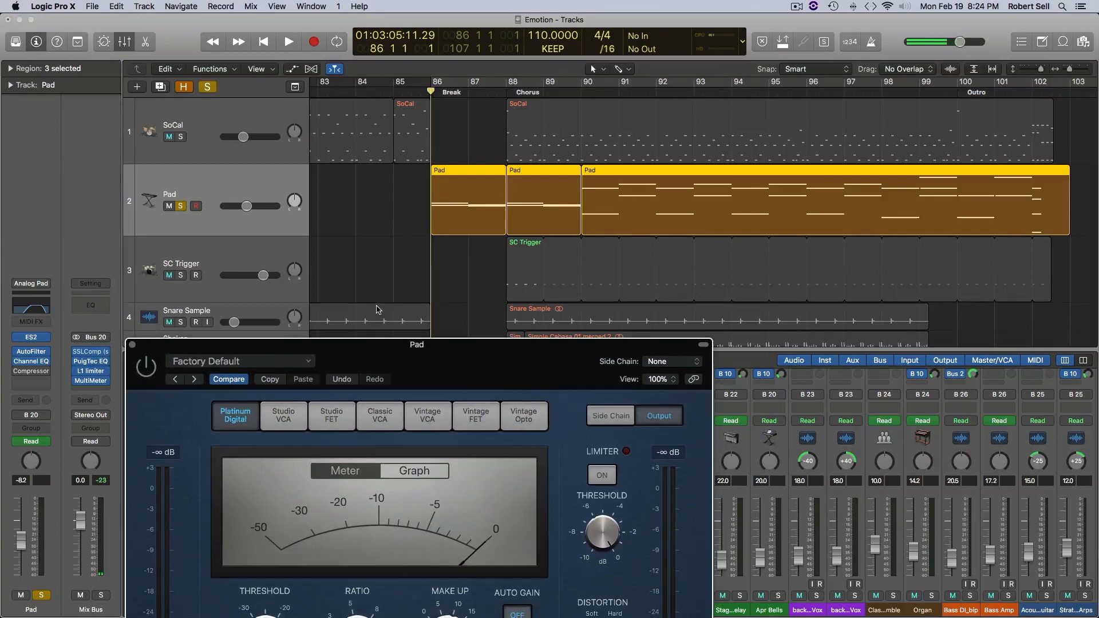
left_click(288, 41)
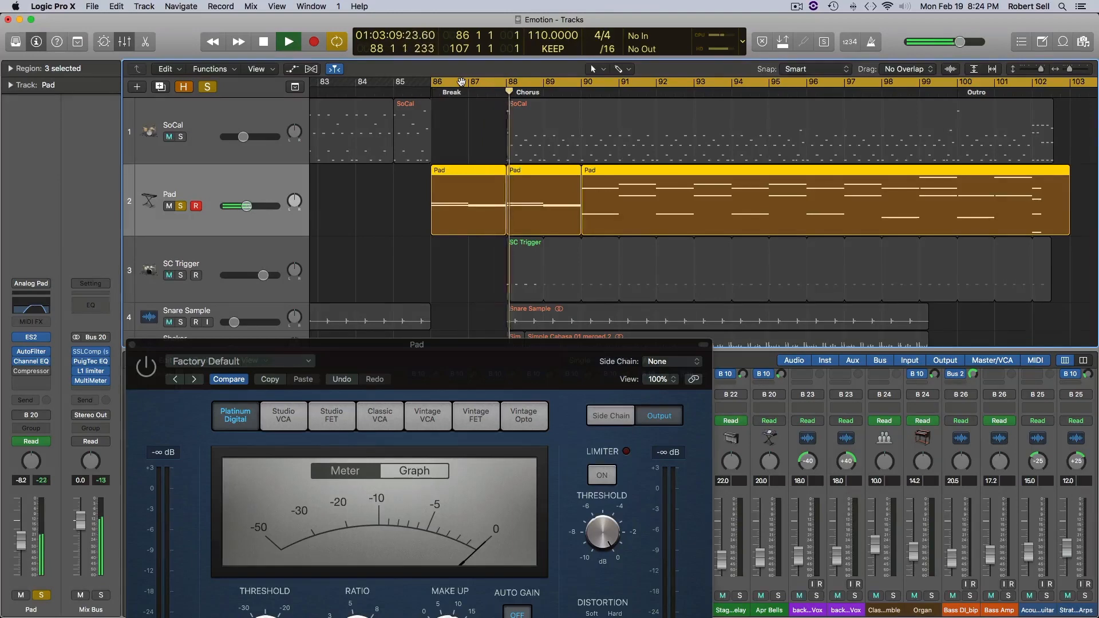
left_click(263, 41)
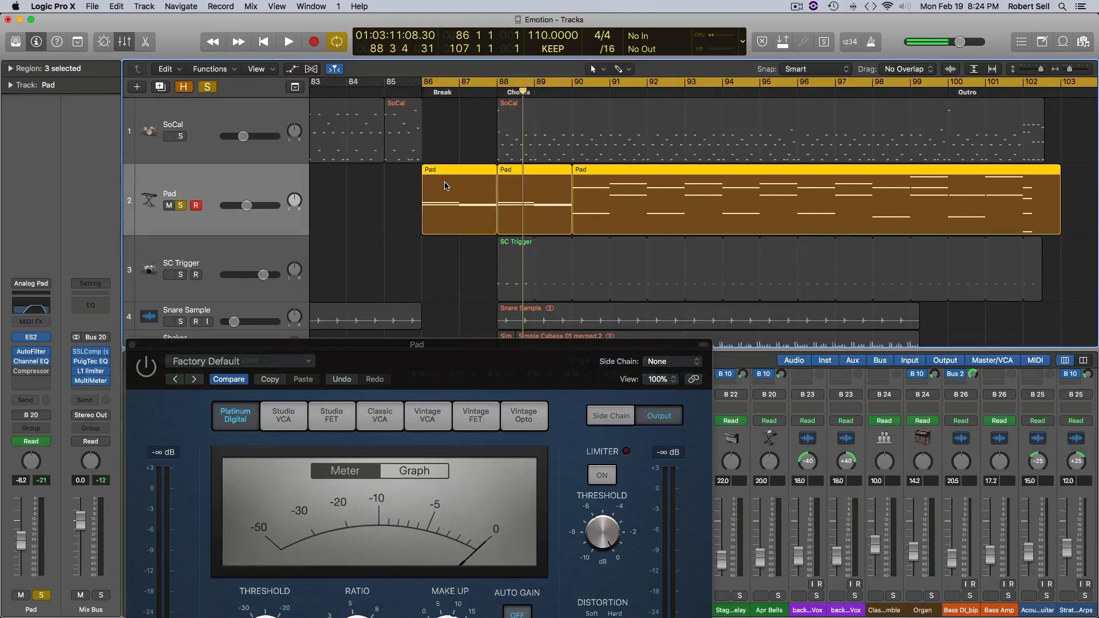
mouse_move(508, 122)
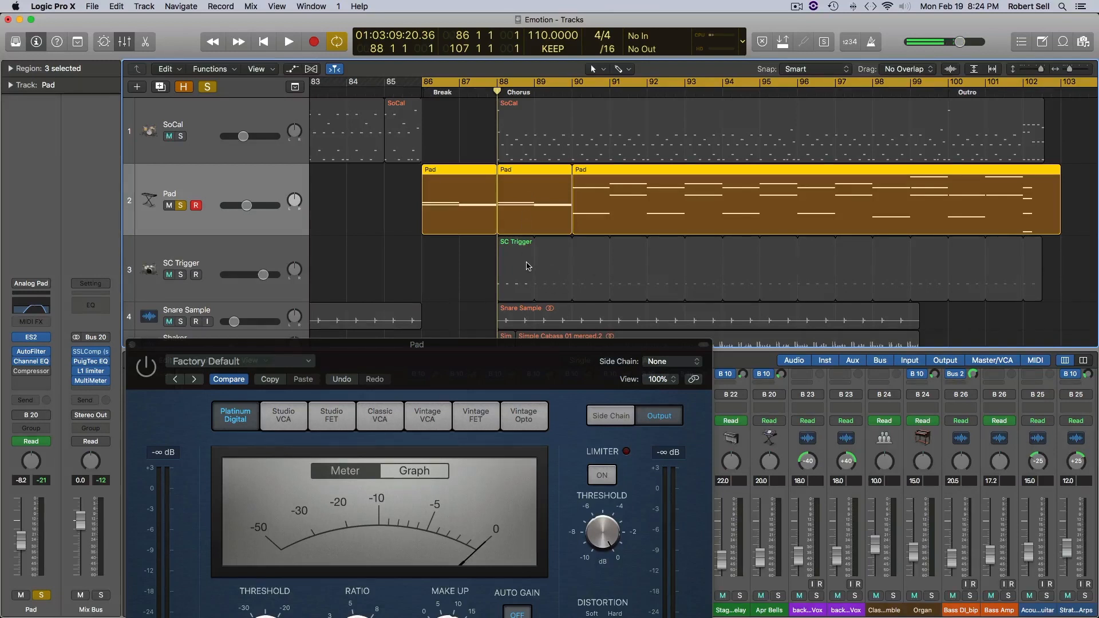
mouse_move(505, 243)
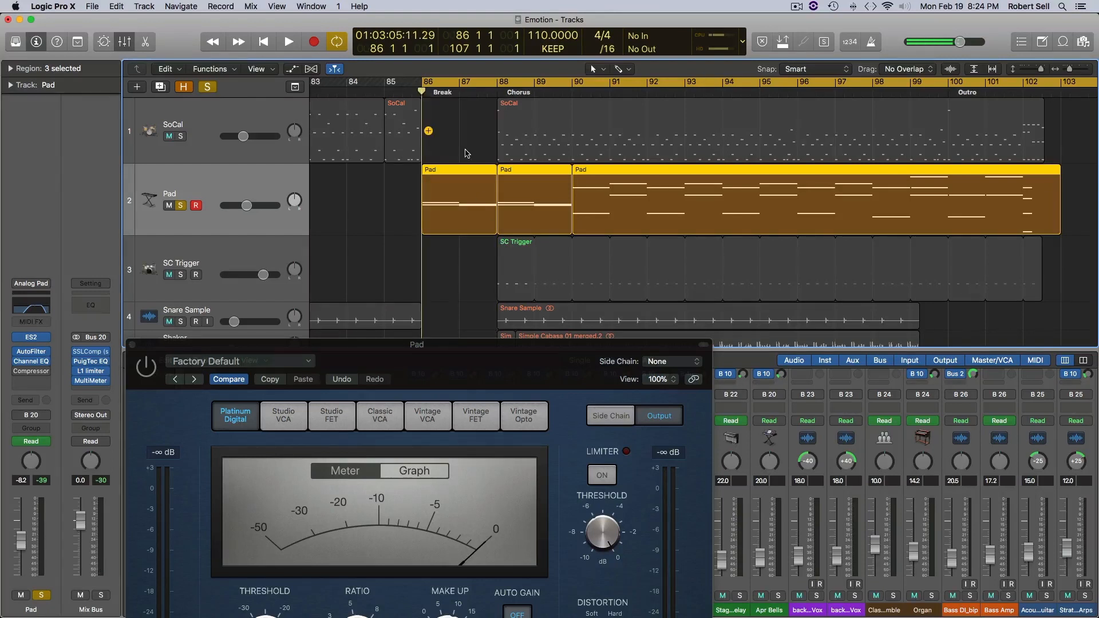
left_click(288, 41)
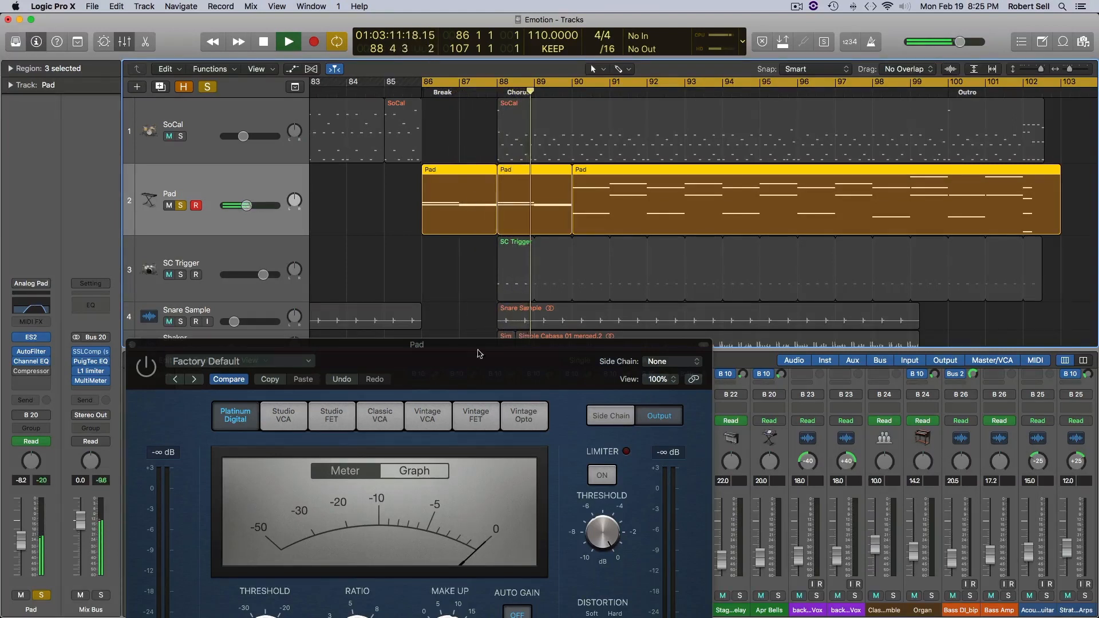
left_click(263, 41)
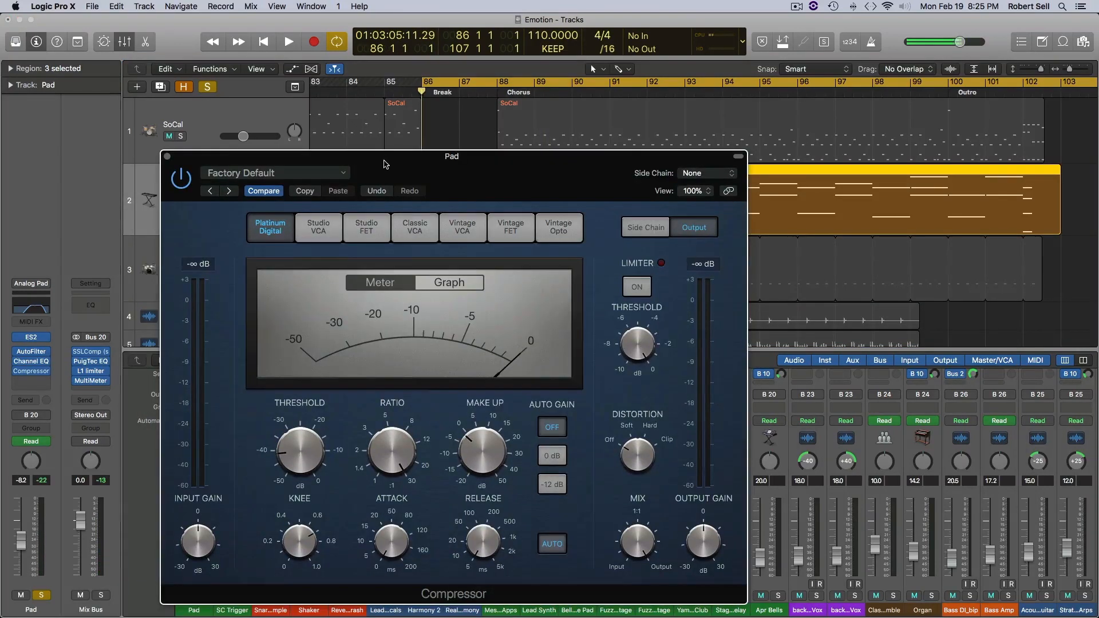
Step: Set the Compressor's Side Chain source to SC Trigger (Inst 12) and reposition the window
left_click(706, 173)
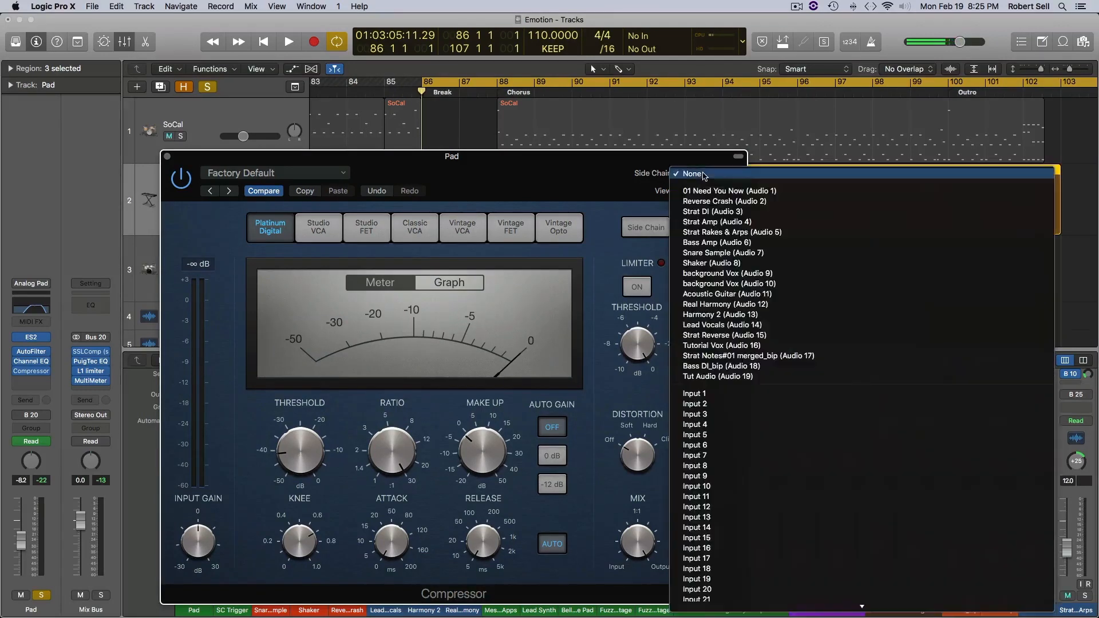
scroll("down", 3)
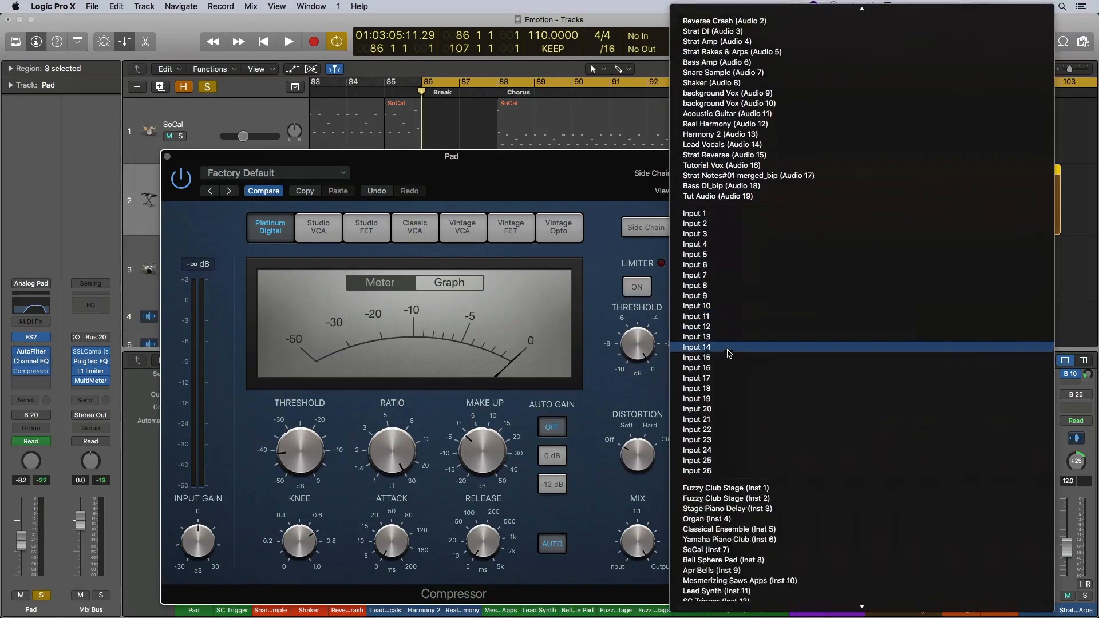
scroll("down", 3)
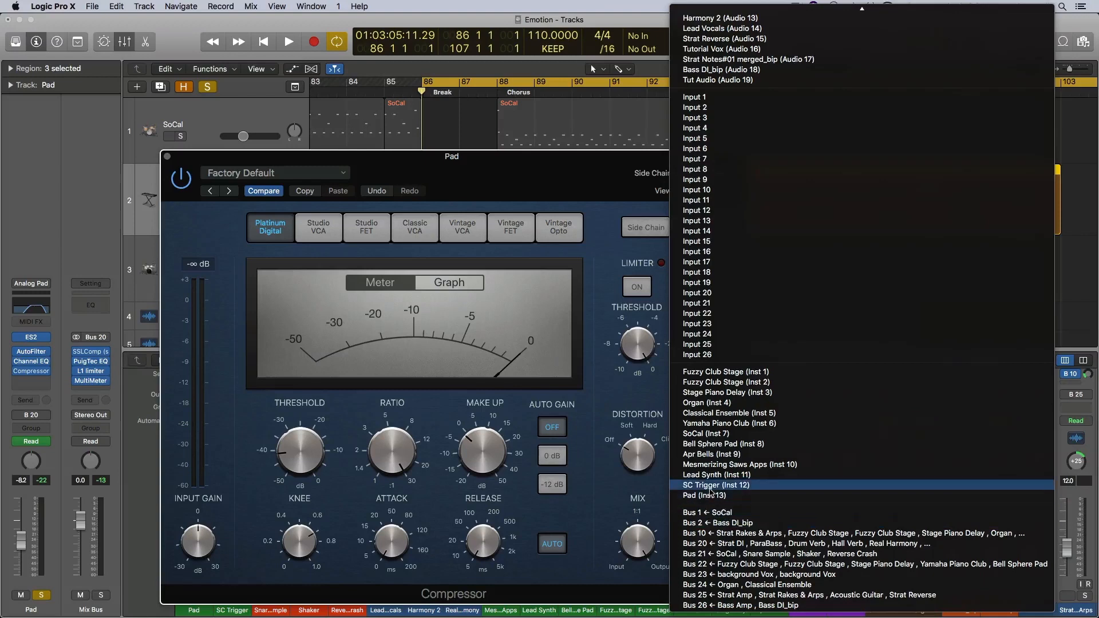
left_click(159, 136)
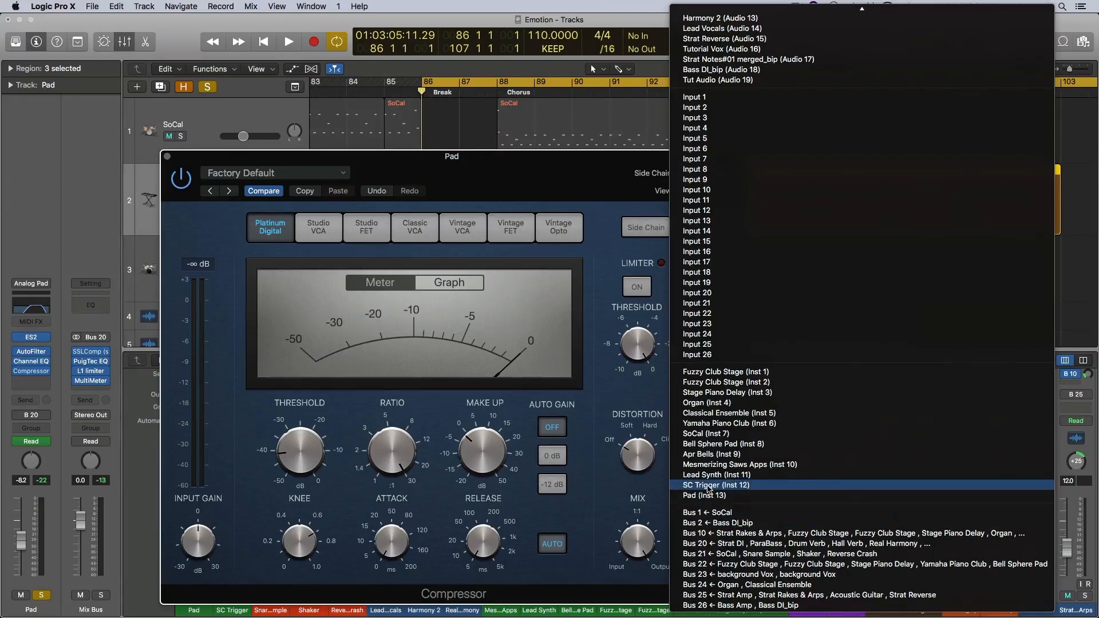
left_click(716, 485)
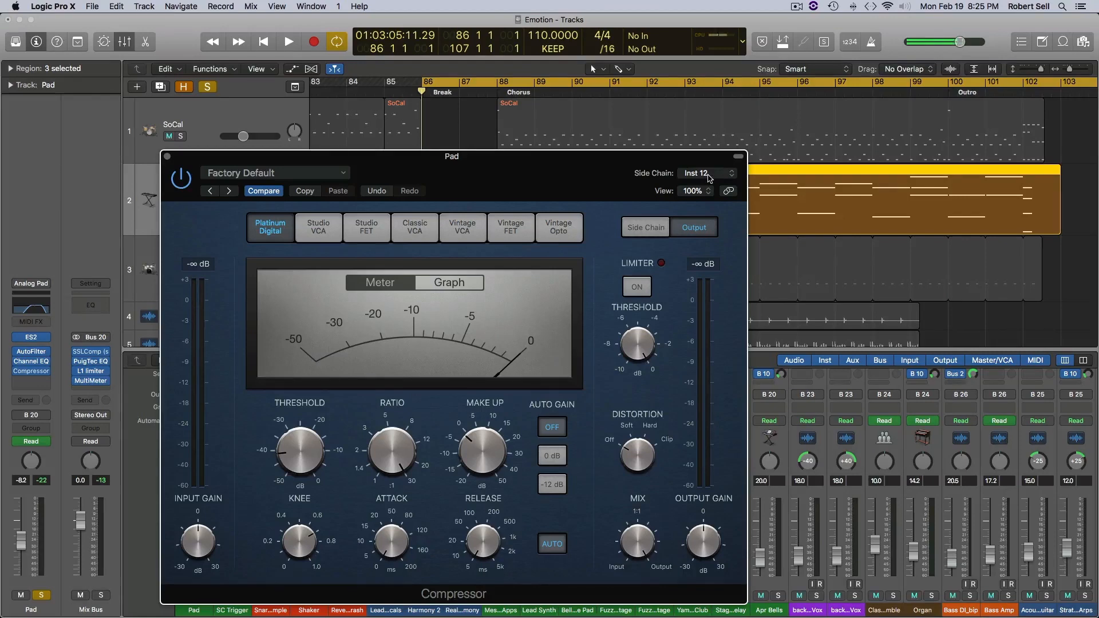
mouse_move(576, 161)
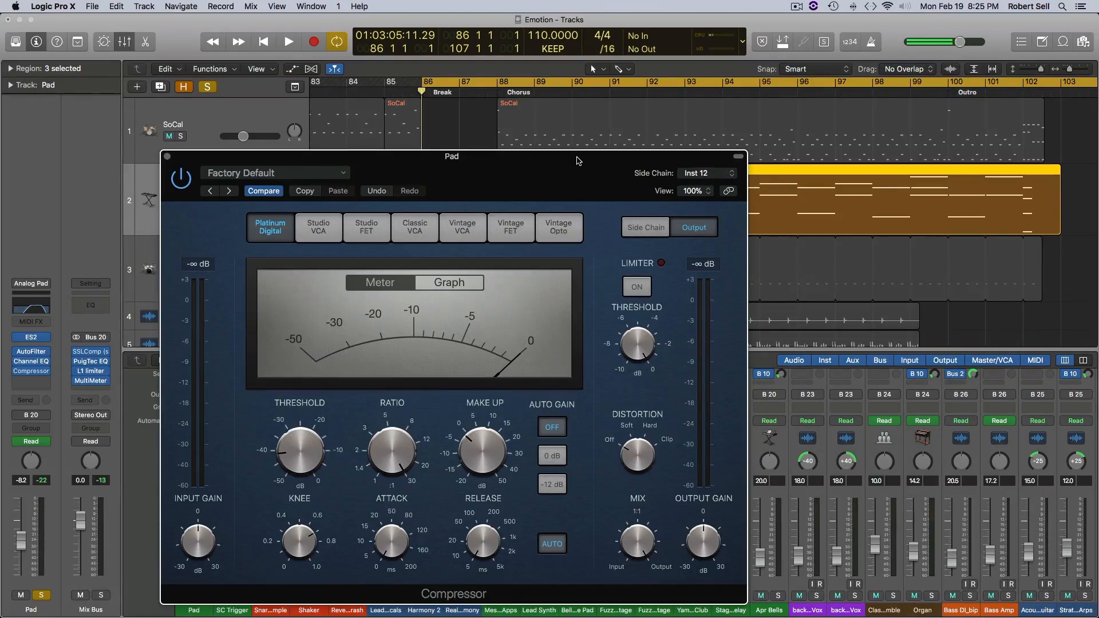
left_click(169, 136)
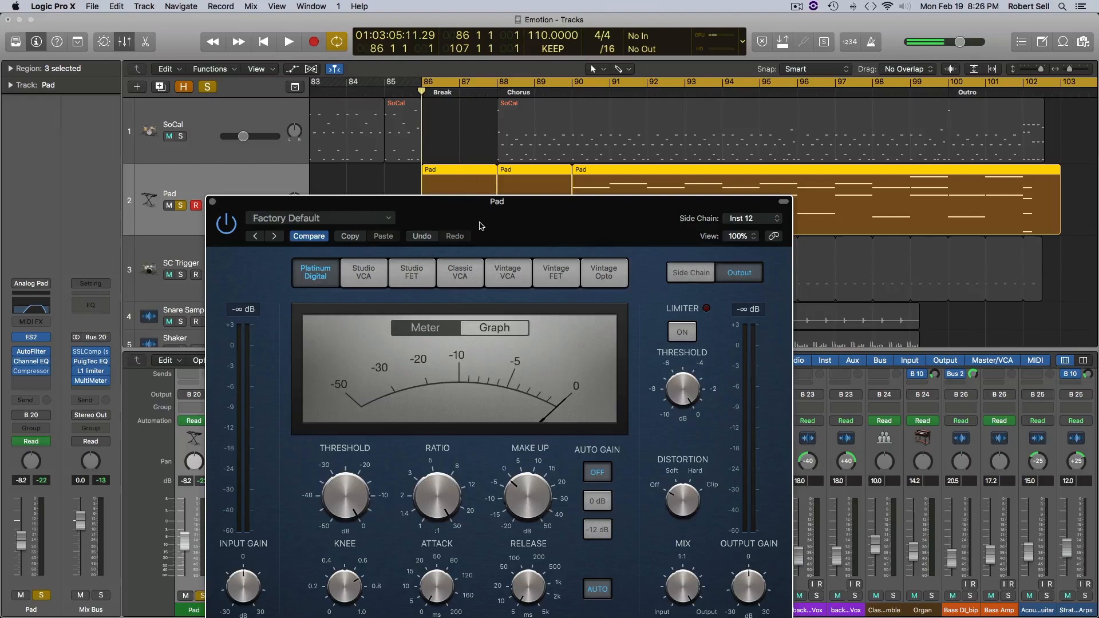
Step: Play the song to hear the side-chained Pad pumping, then stop playback
left_click(288, 41)
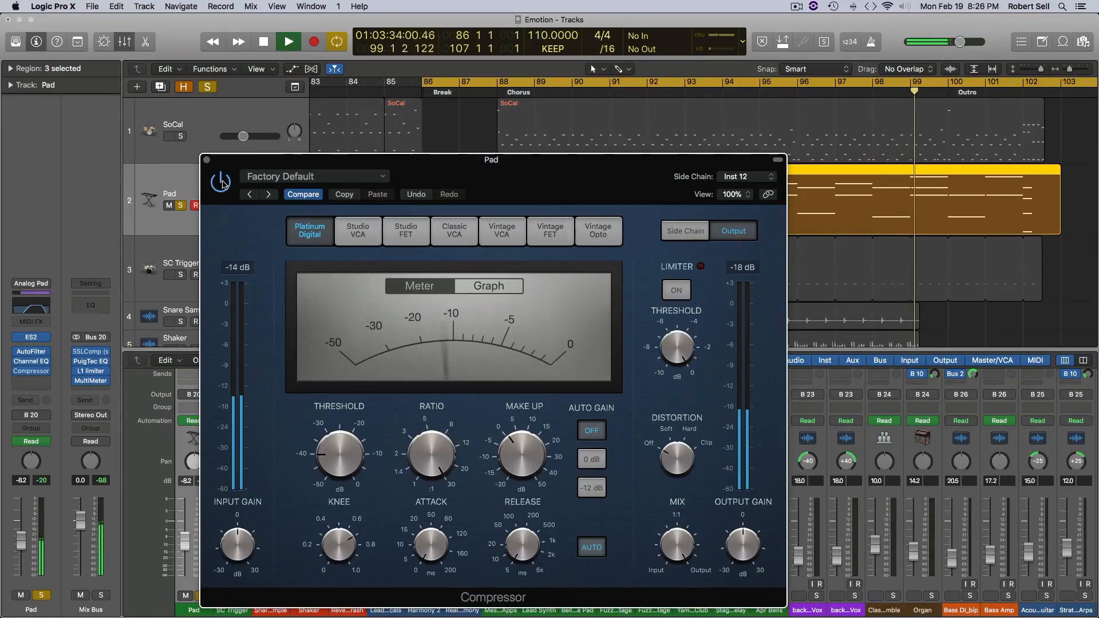
left_click(263, 42)
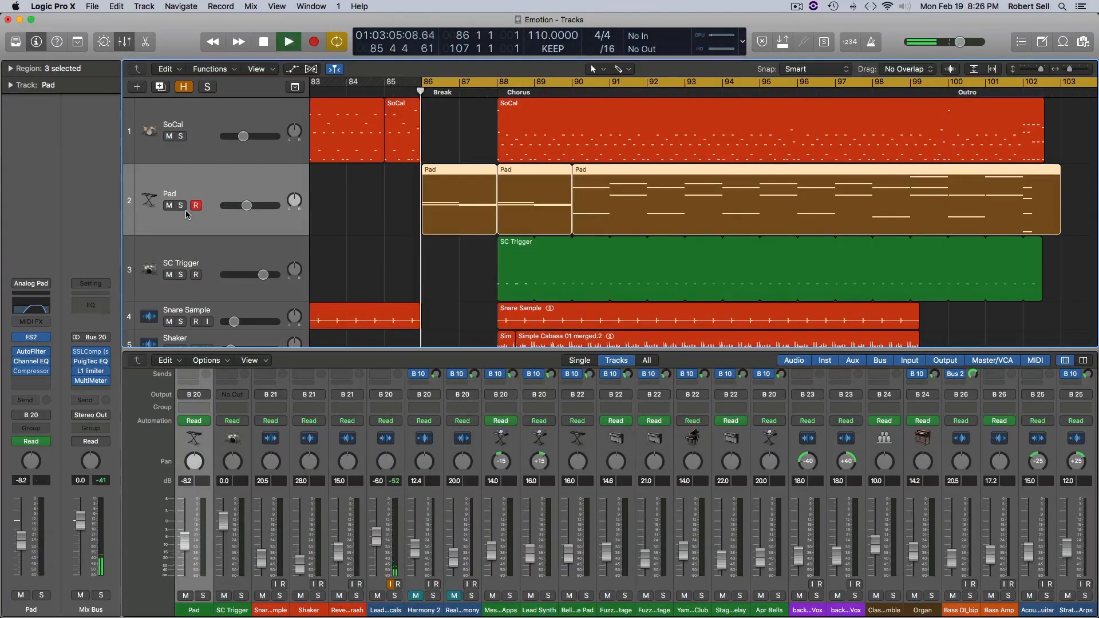
Step: During playback toggle the Pad's Solo on and off, then stop near bar 95
left_click(288, 41)
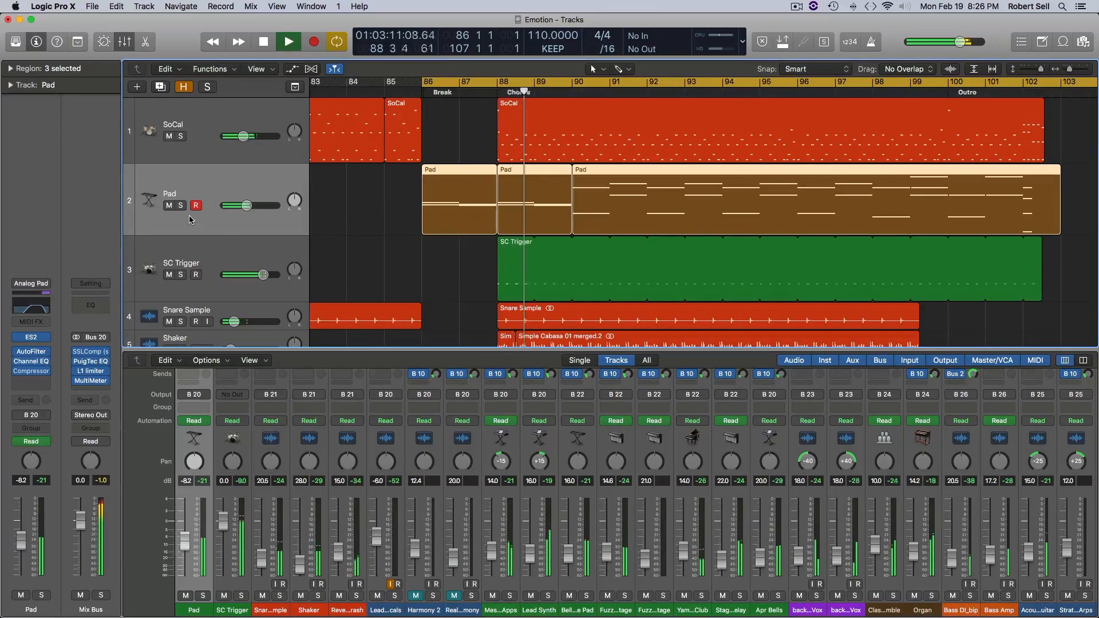
left_click(179, 206)
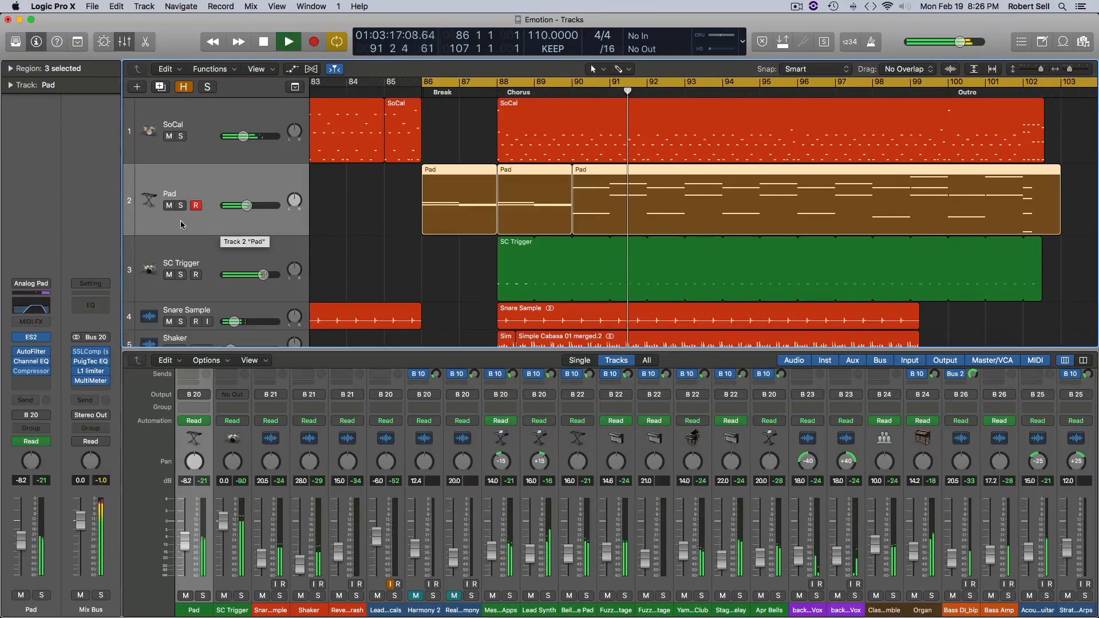
left_click(182, 206)
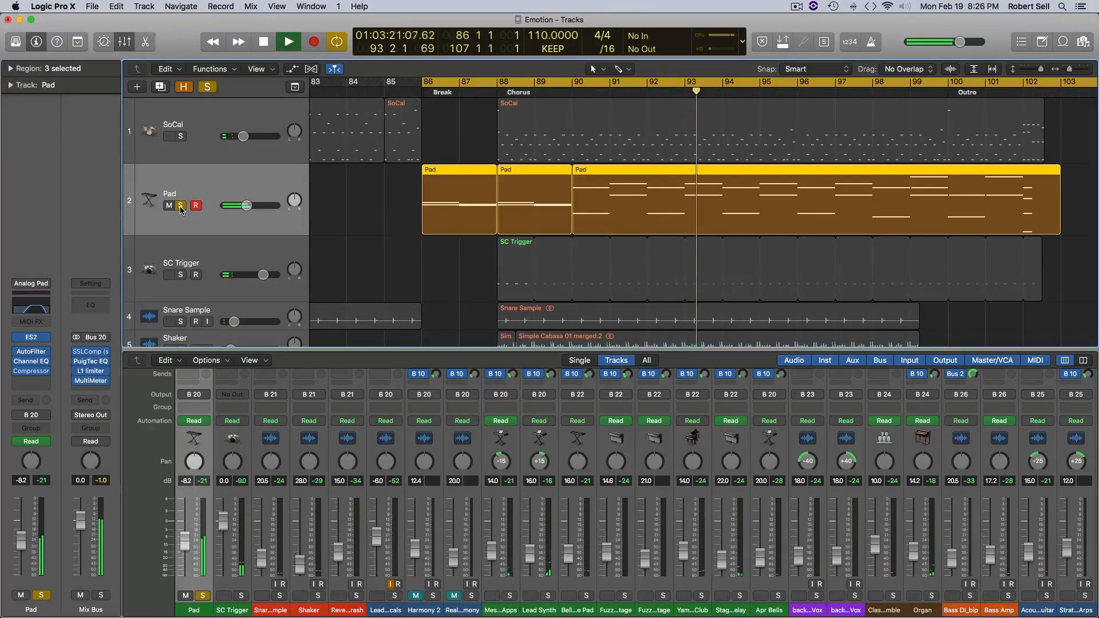
left_click(288, 41)
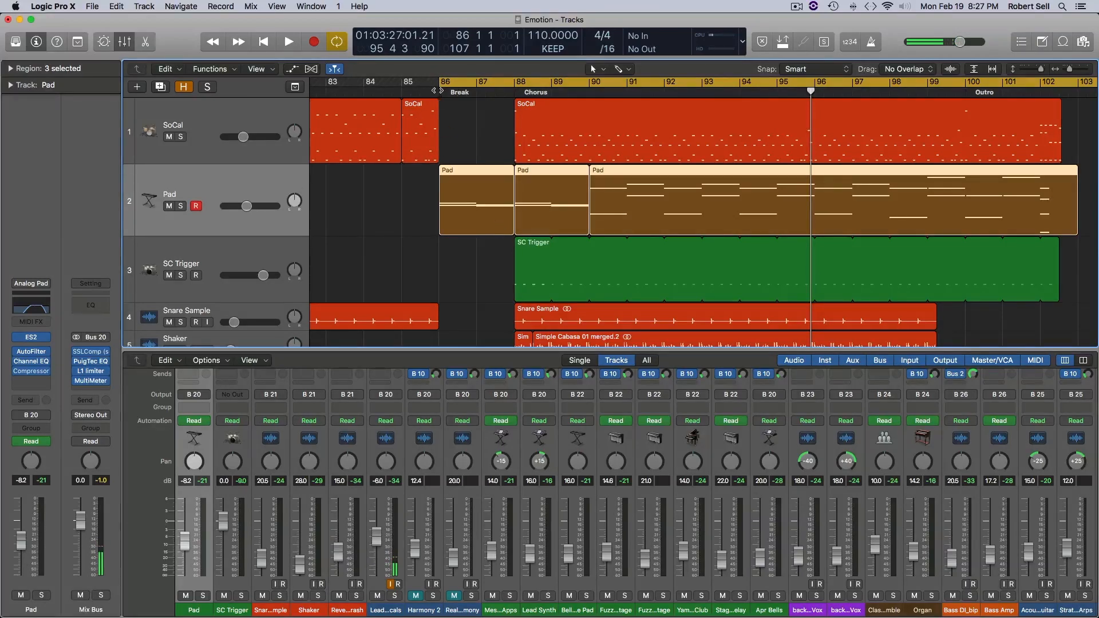
Step: Make the SC Trigger region start at bar 86, play from the Break, and solo Pad
left_click(438, 91)
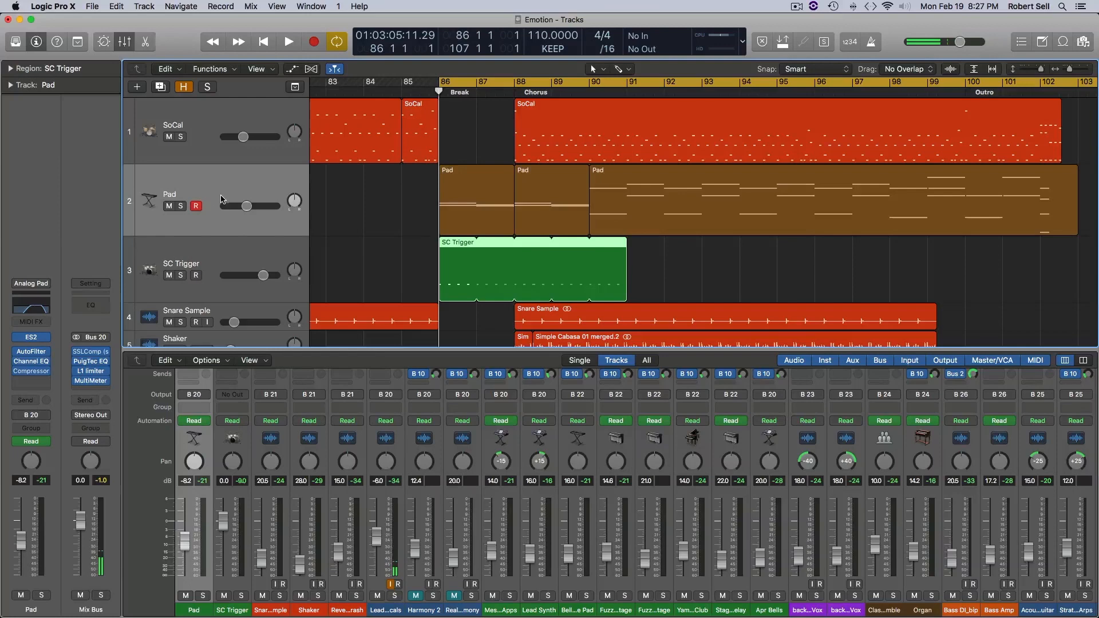
left_click(288, 41)
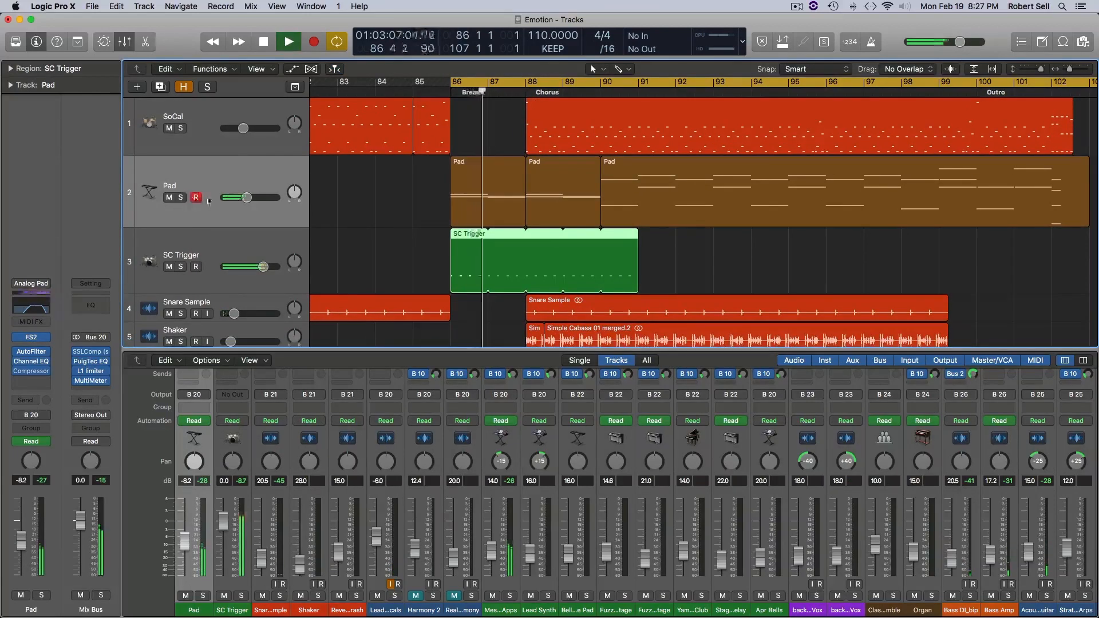
left_click(179, 197)
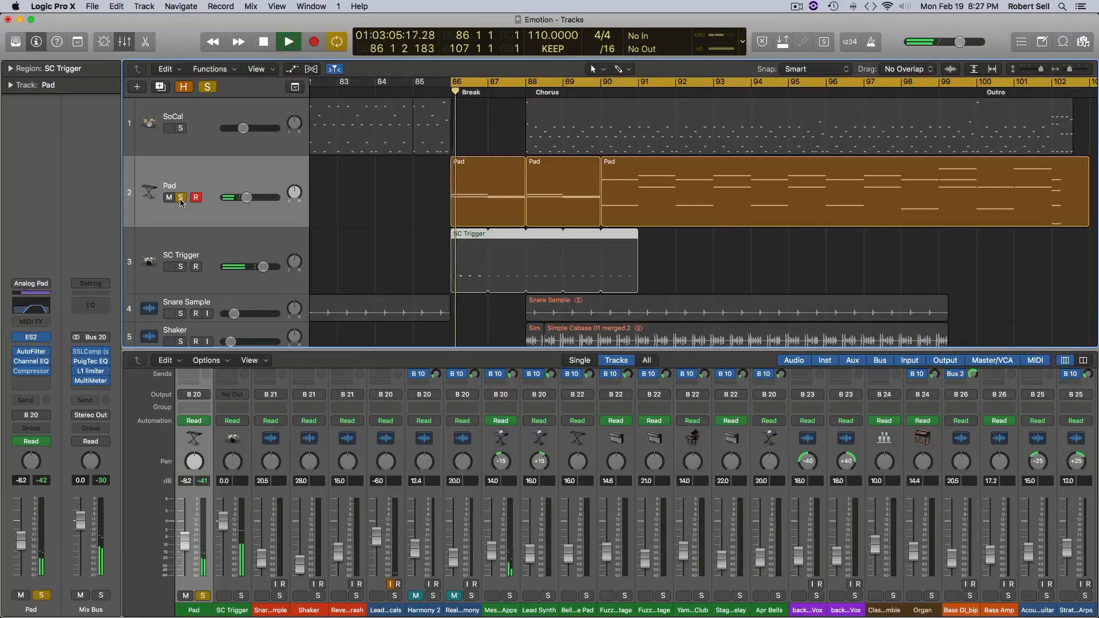